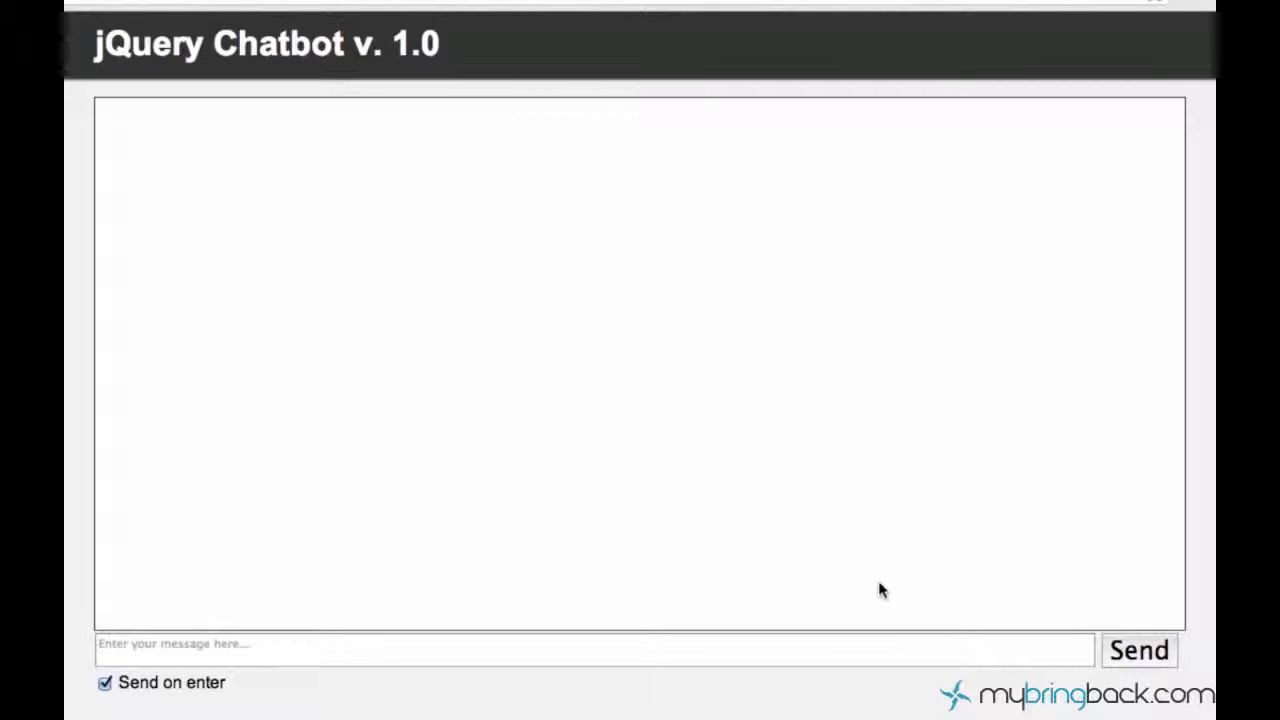
mouse_move(392, 195)
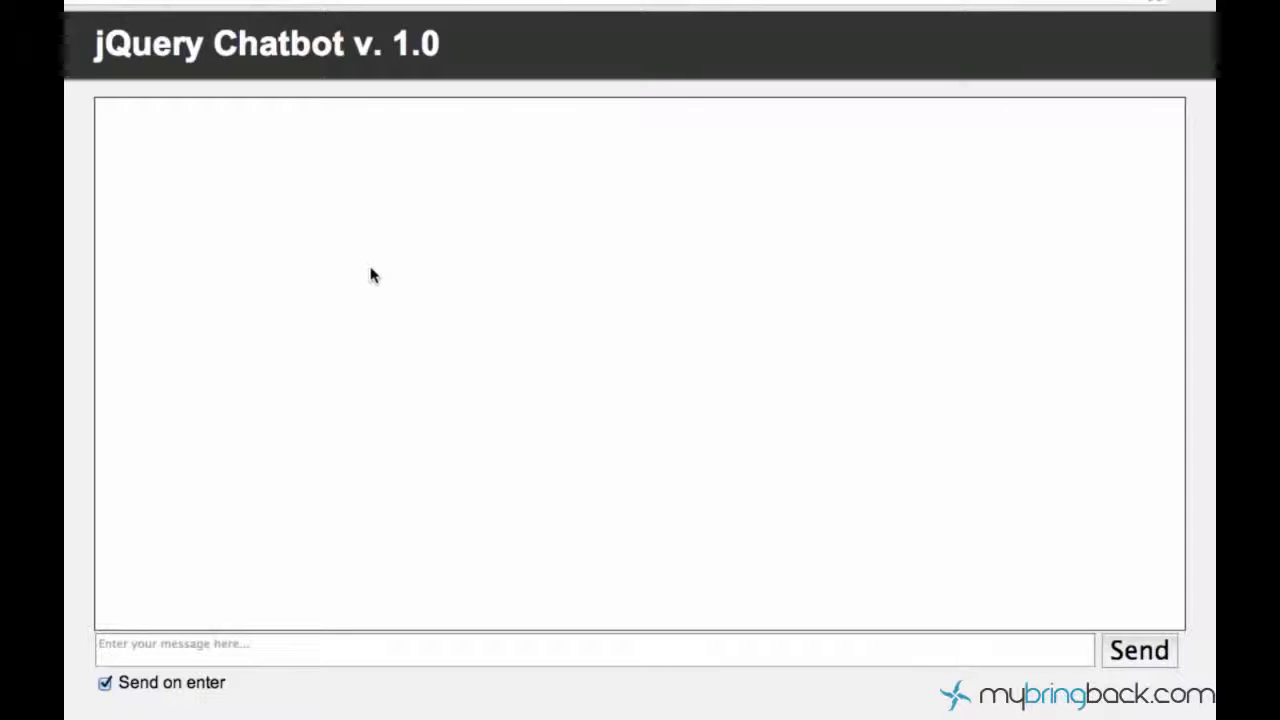
mouse_move(335, 311)
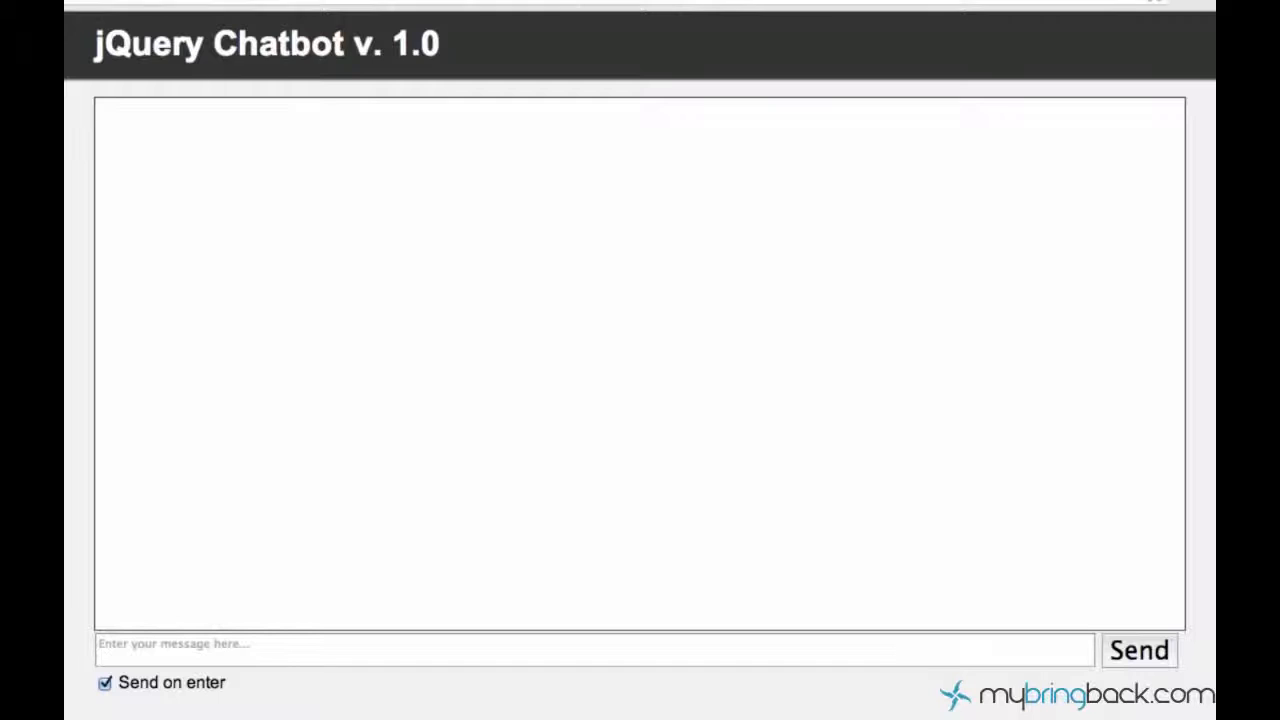
mouse_move(303, 693)
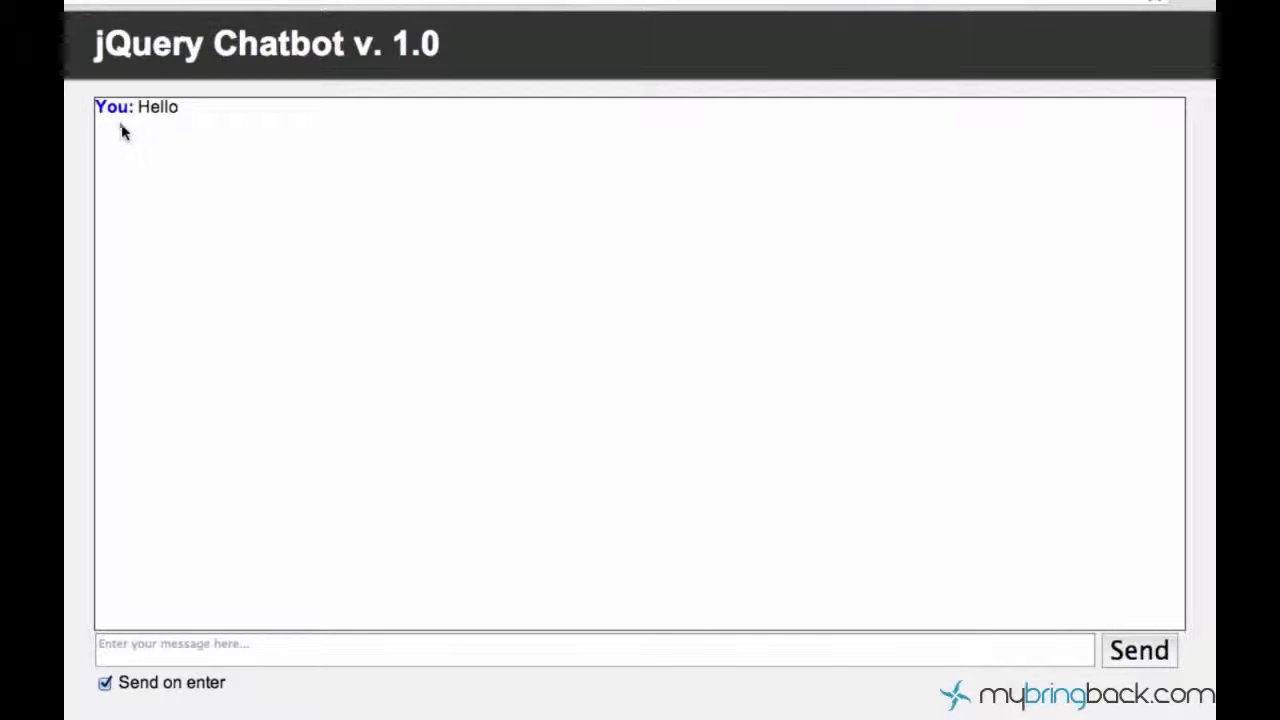
mouse_move(507, 471)
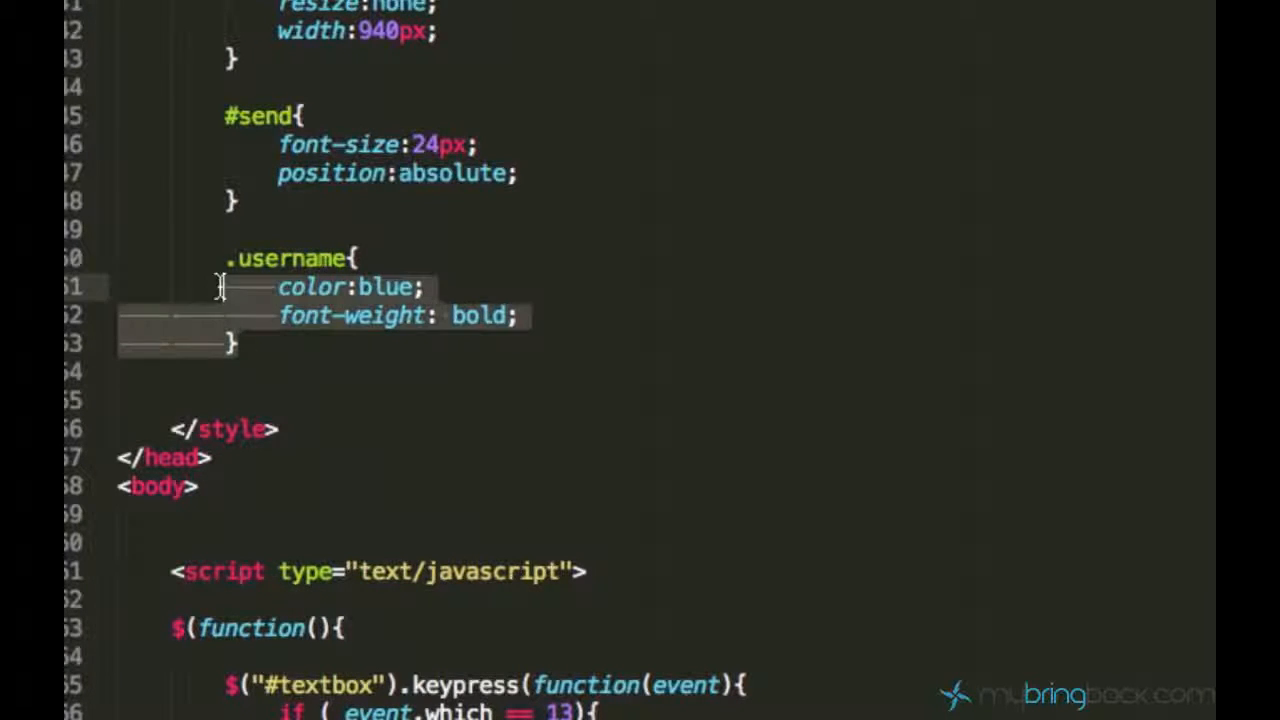
- Duplicate the .username rule below it as .bot with color changed to green
left_click(275, 355)
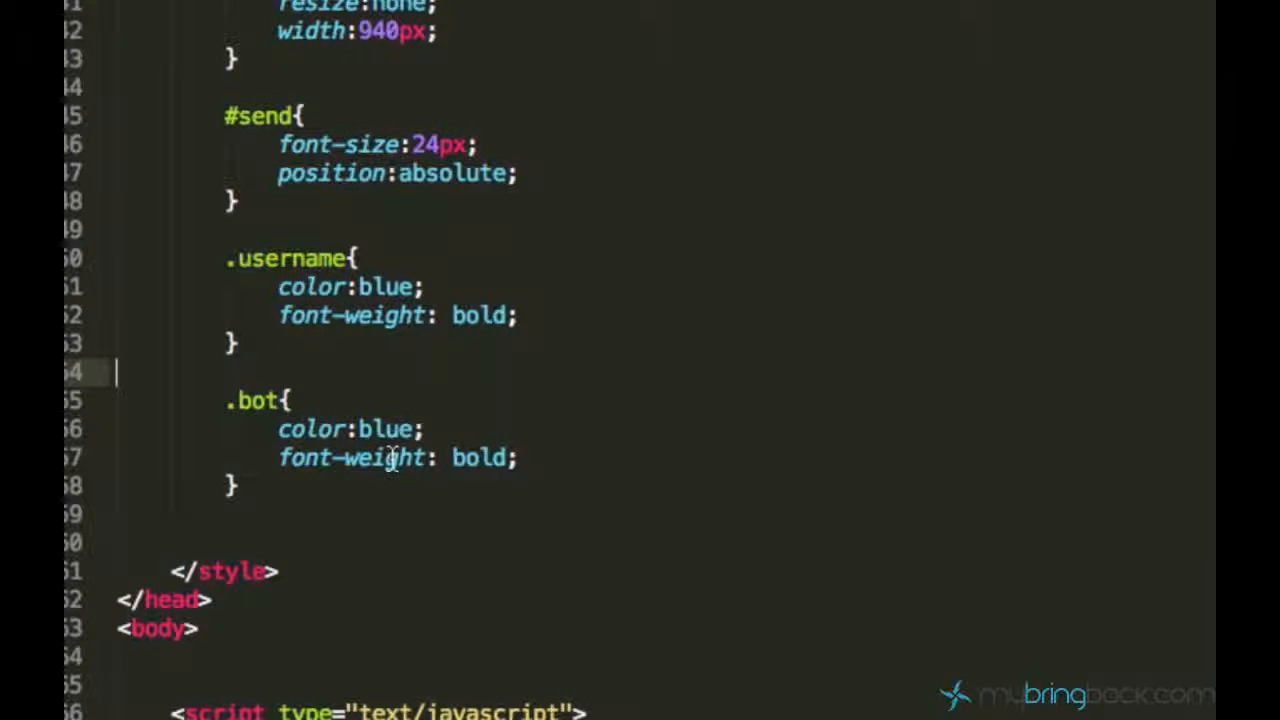
type("gr")
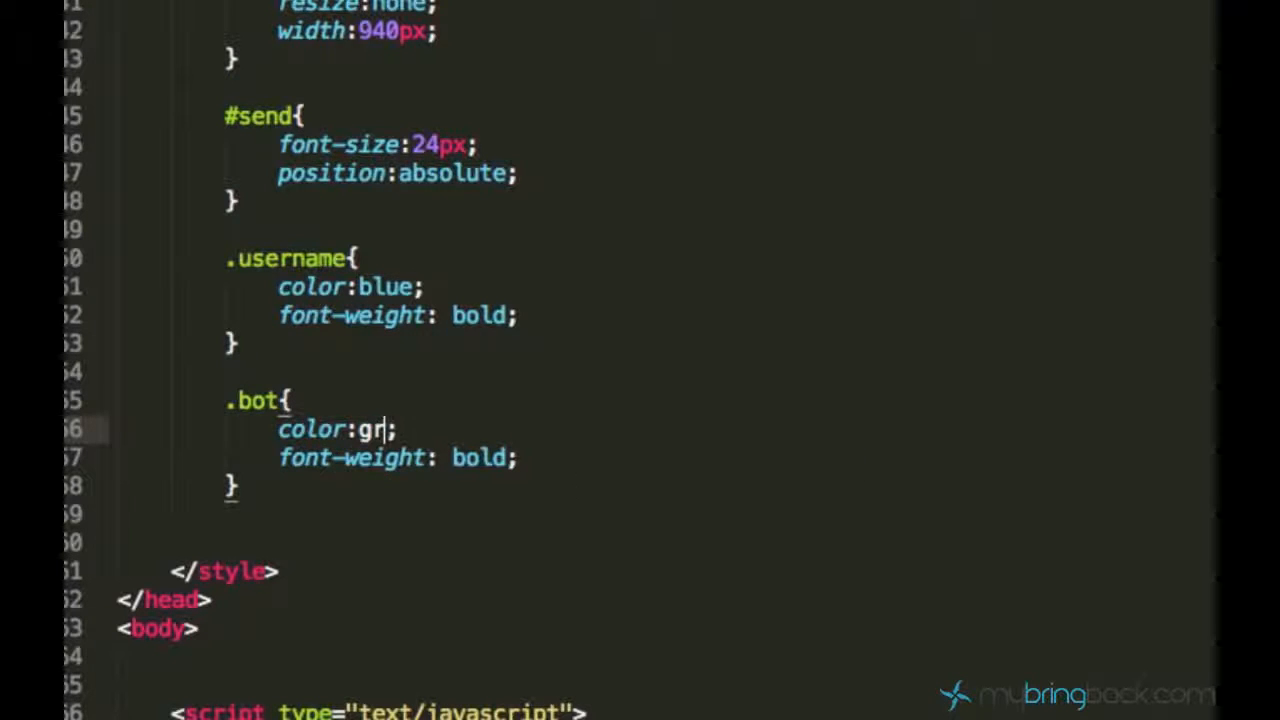
type("een")
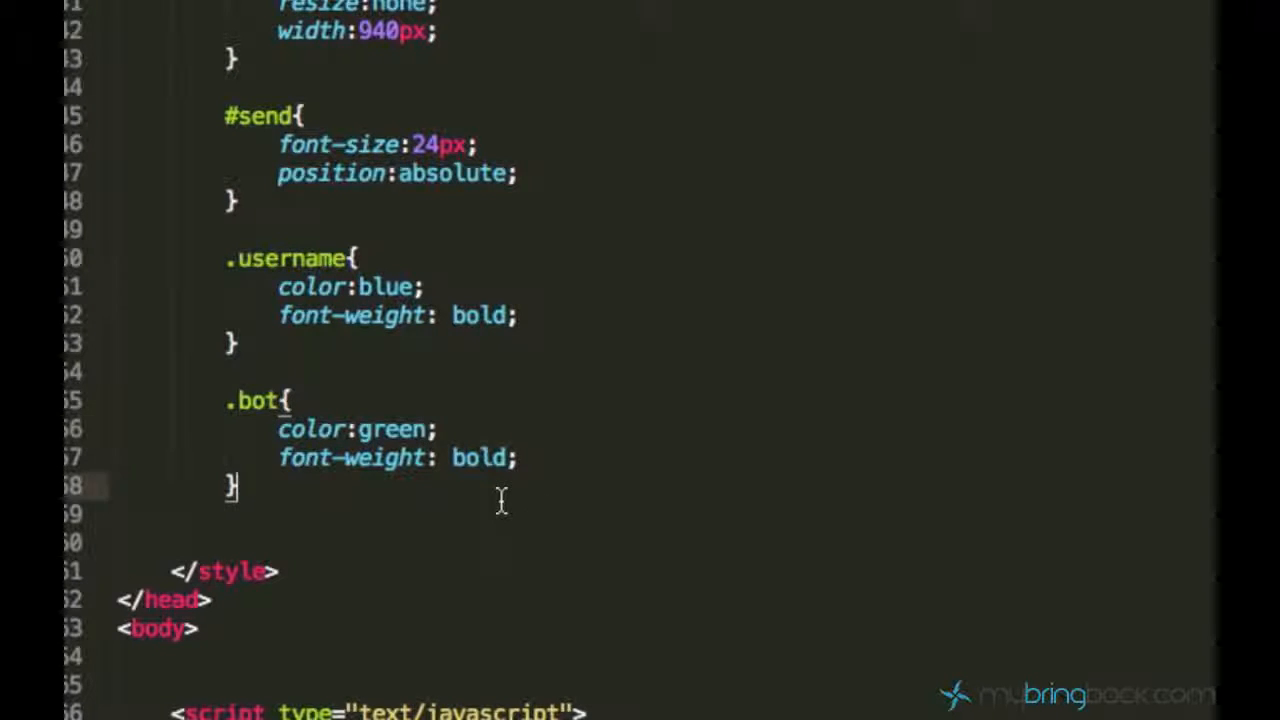
scroll("down", 3)
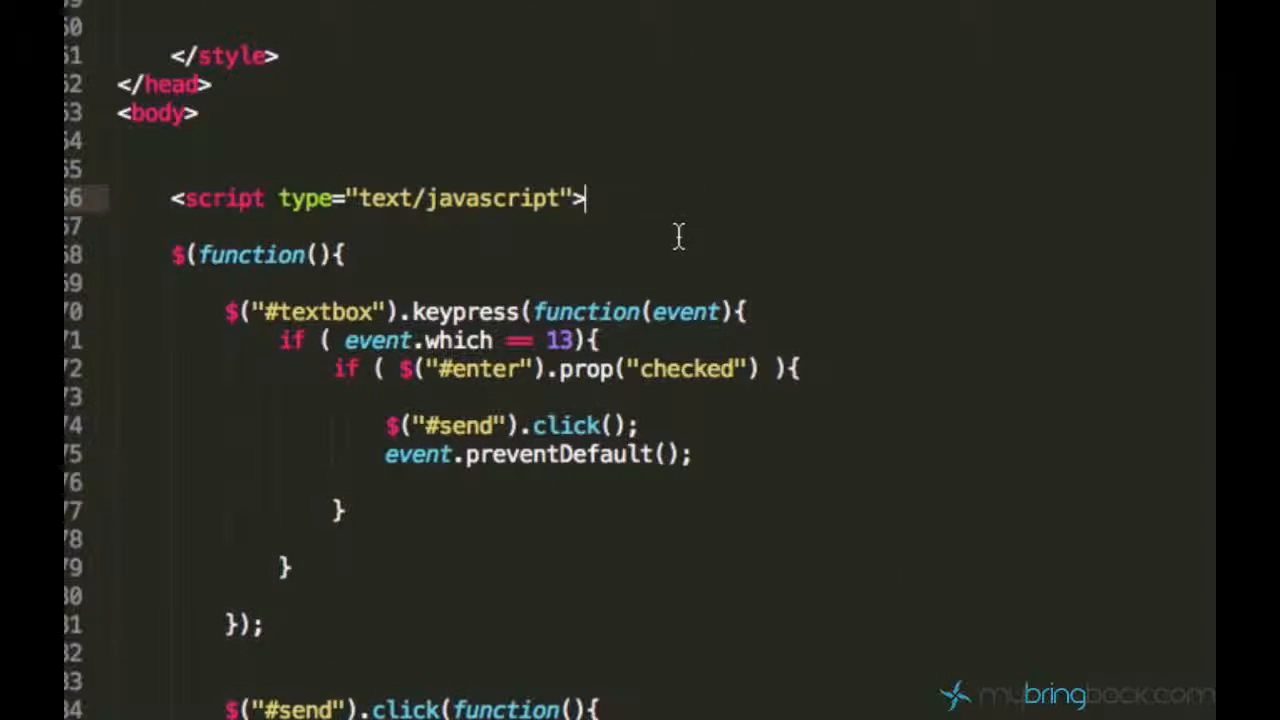
- Declare an empty function username(){ } above the $(function(){ block
type("function username")
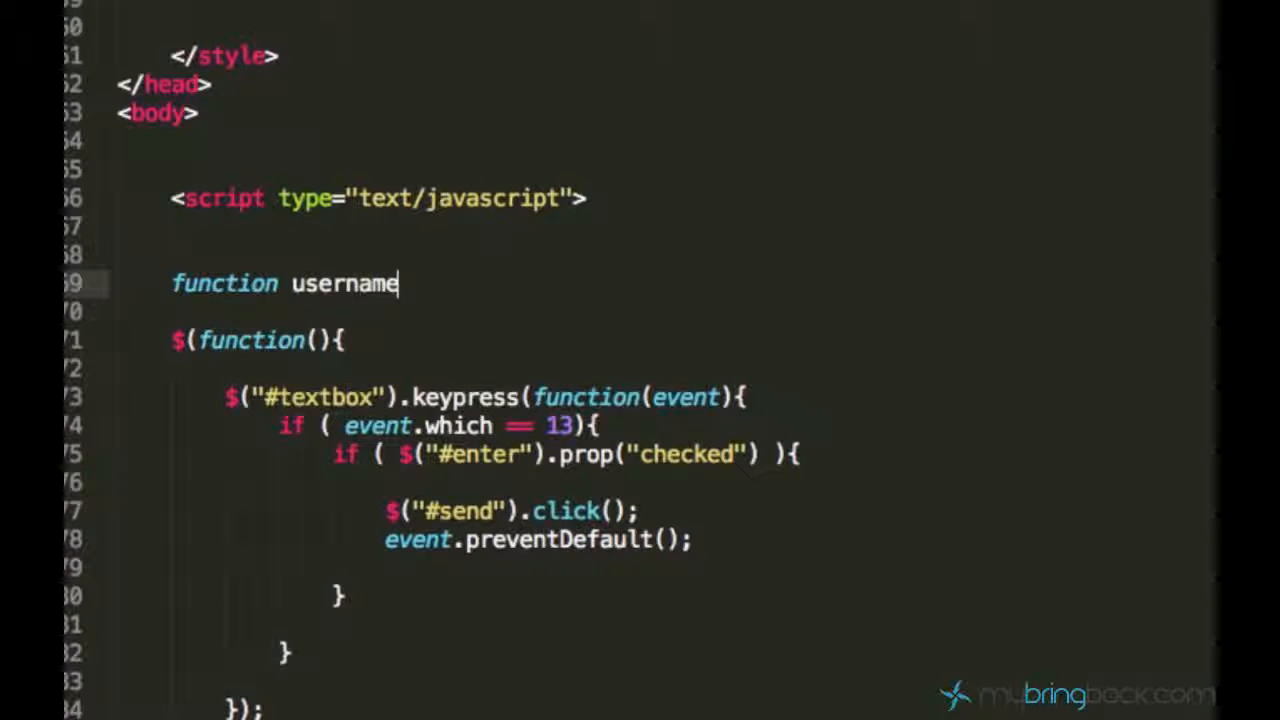
type("(){")
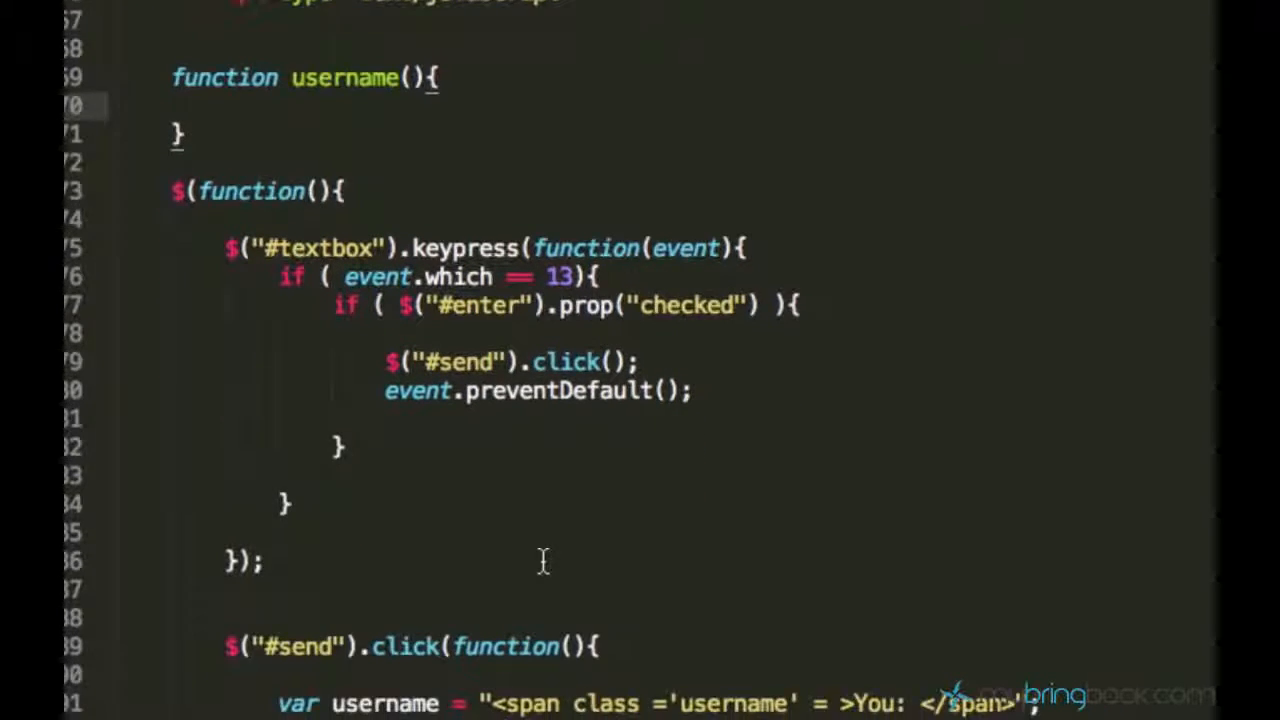
scroll("down", 3)
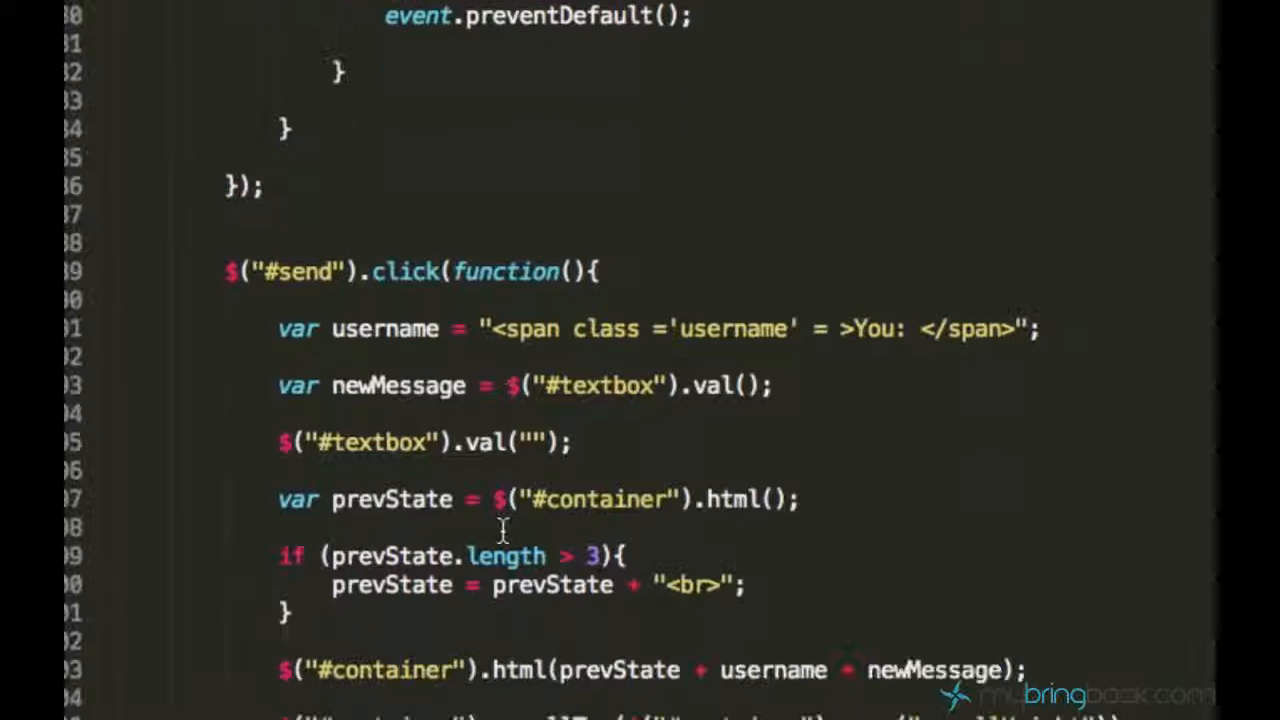
mouse_move(278, 335)
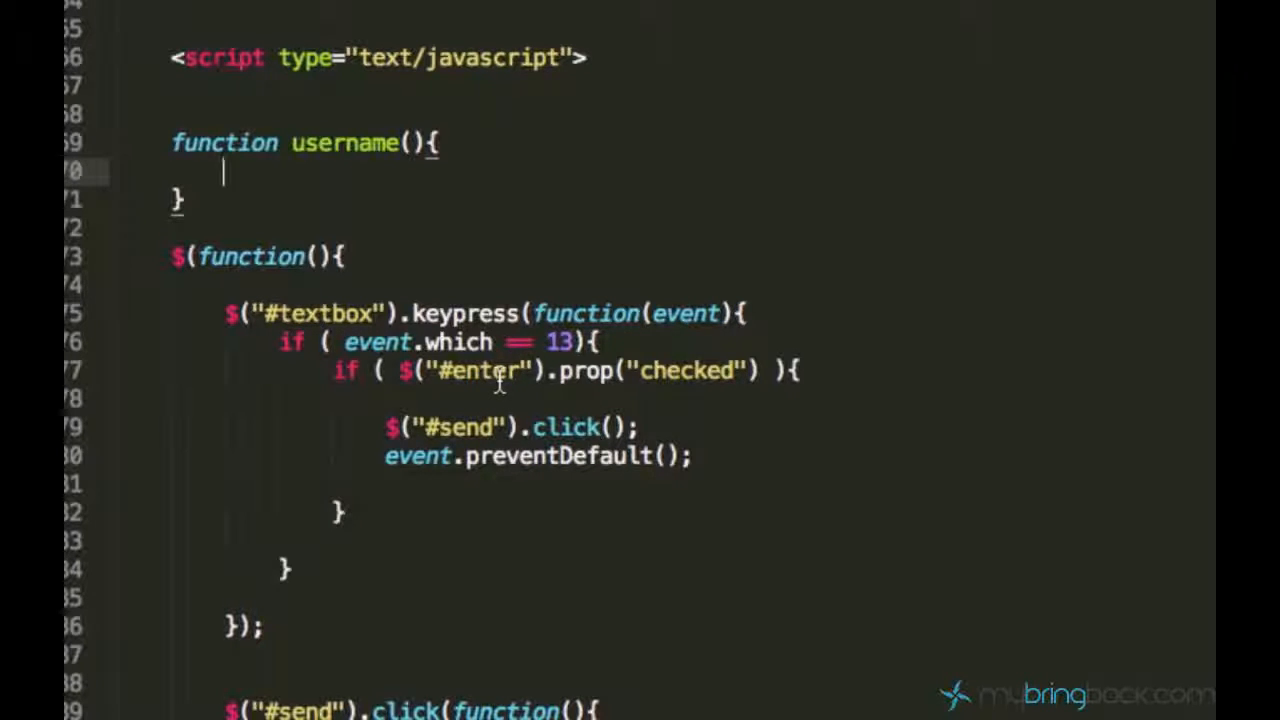
- Fill username() with $("#container").html() writing a 'bot' span 'Chatbot:' and 'Hello, what is your name?'
scroll("down", 3)
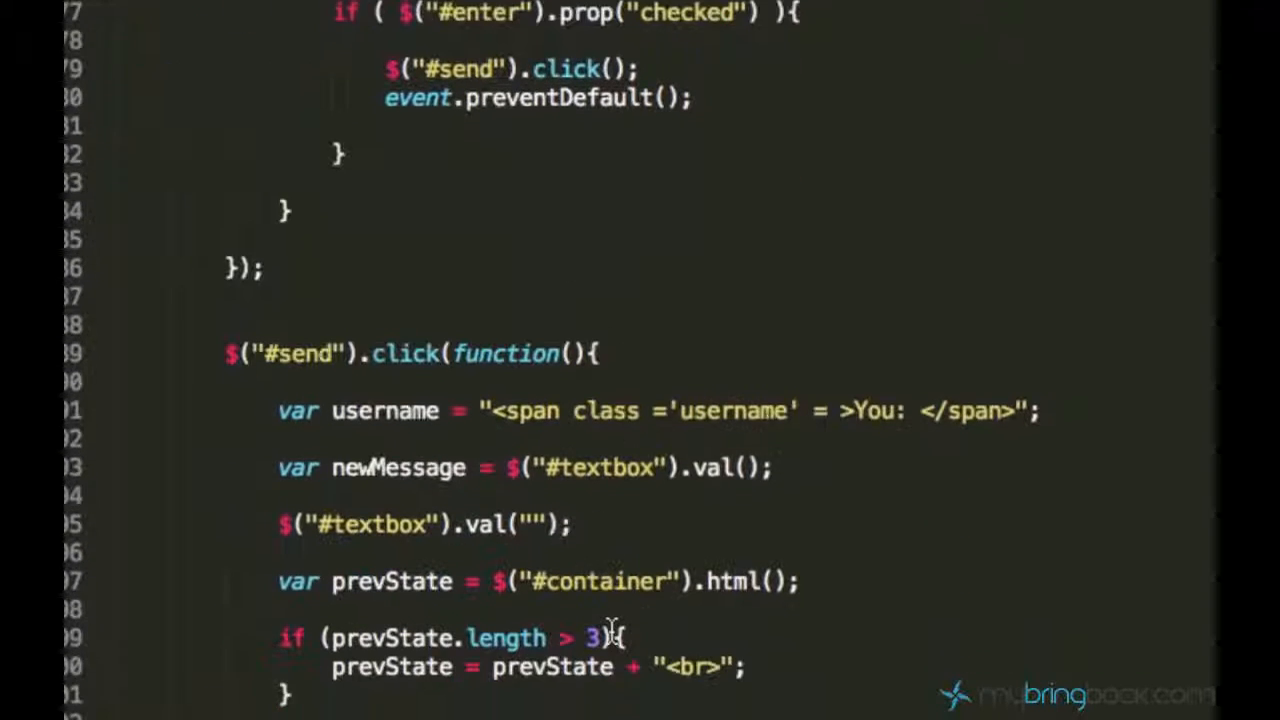
scroll("down", 3)
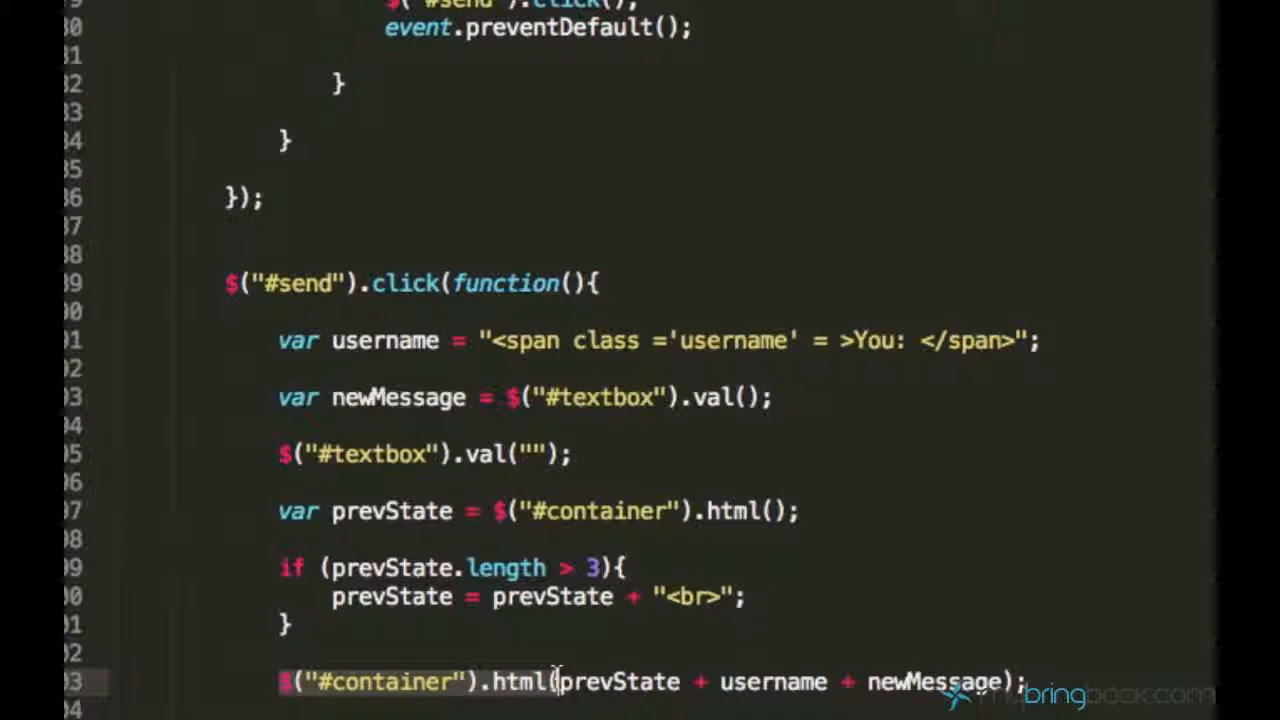
scroll("up", 3)
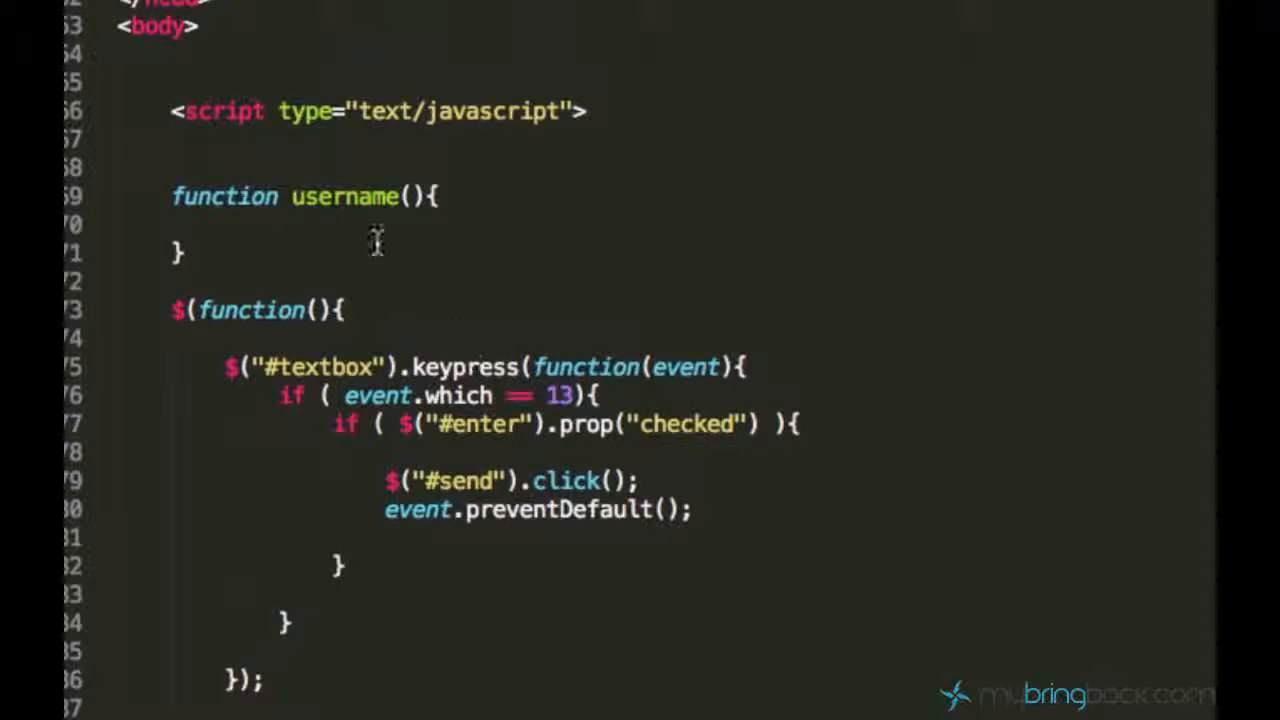
type("$(\"#container\").html(")
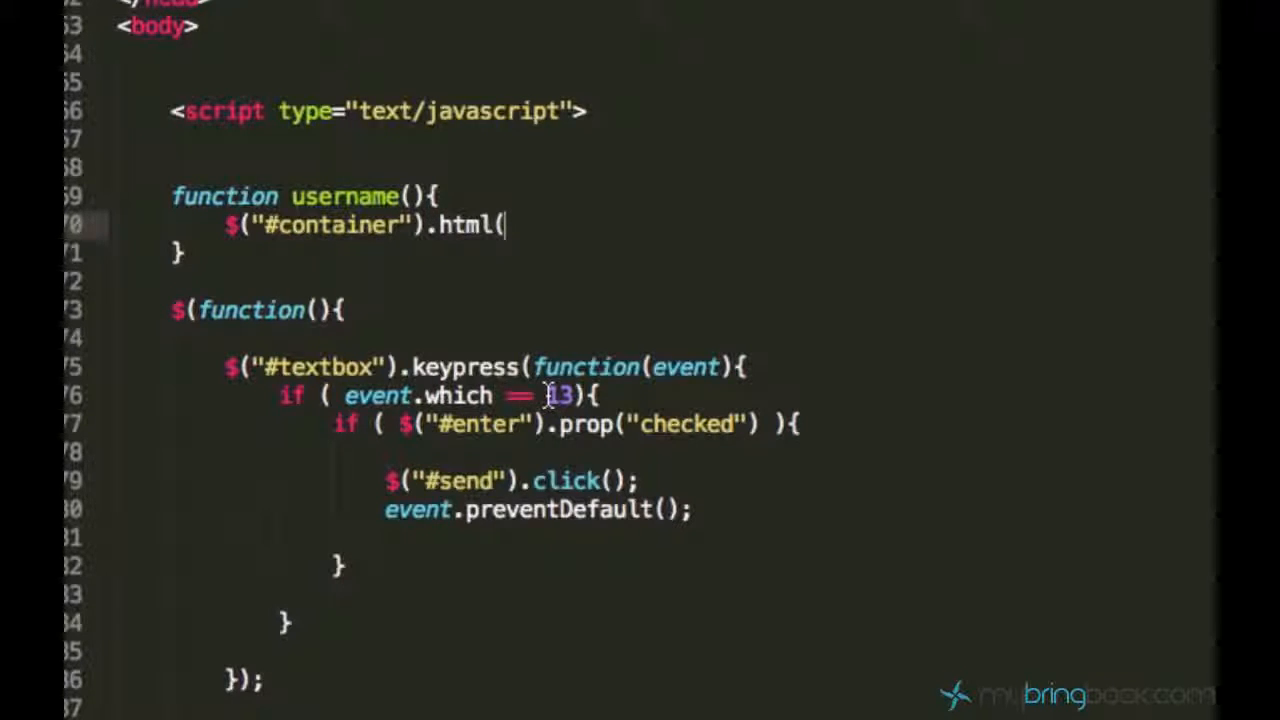
type(");")
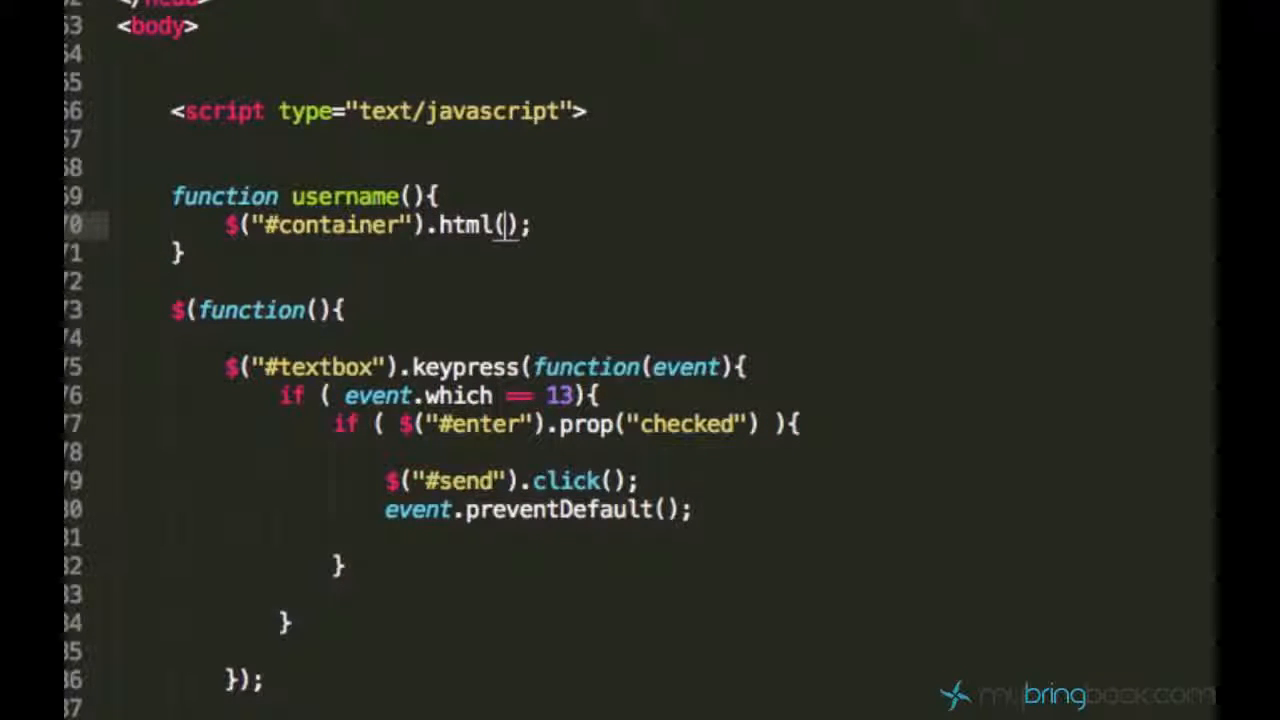
type("\"<span\"")
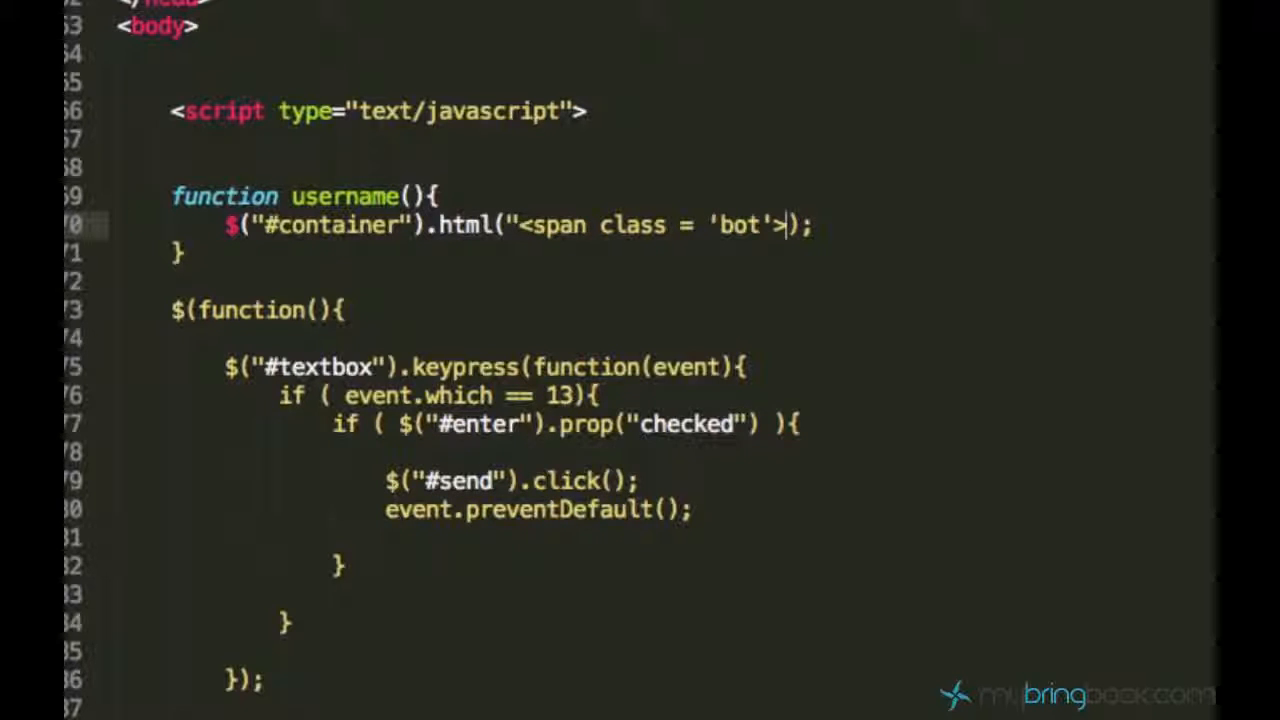
type("Chatbot: </span>")
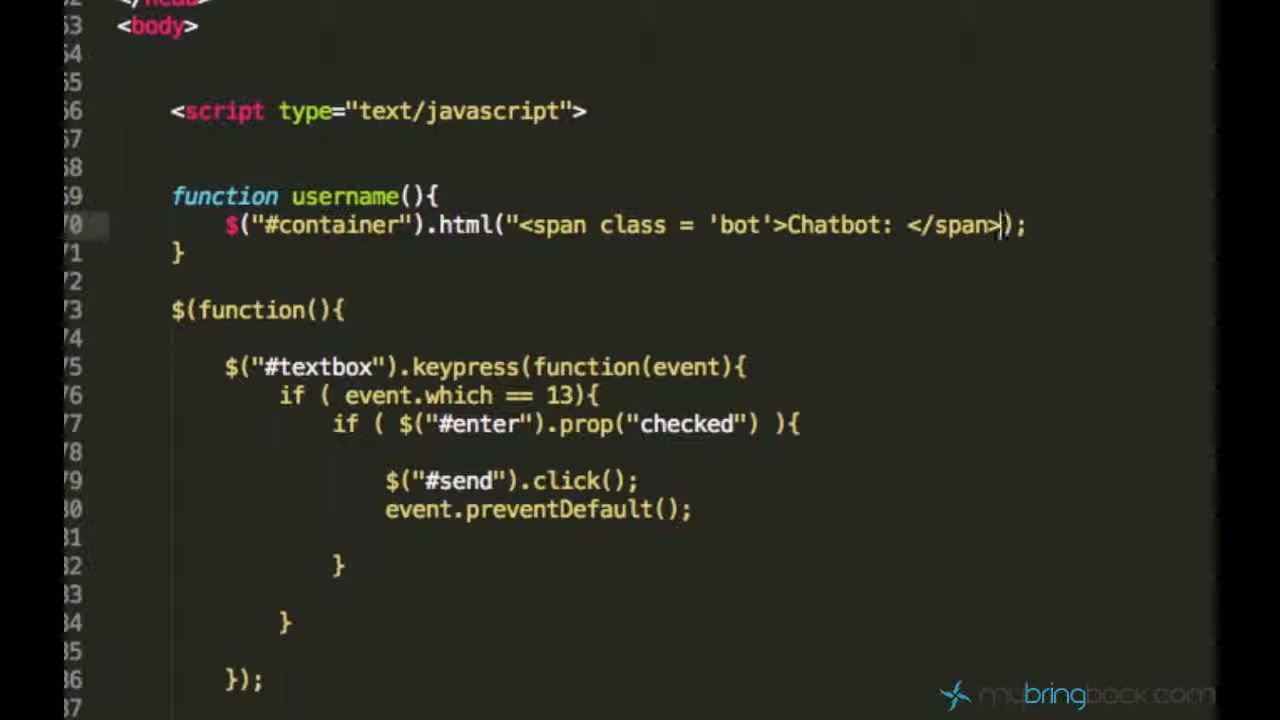
type("Hello, what is y")
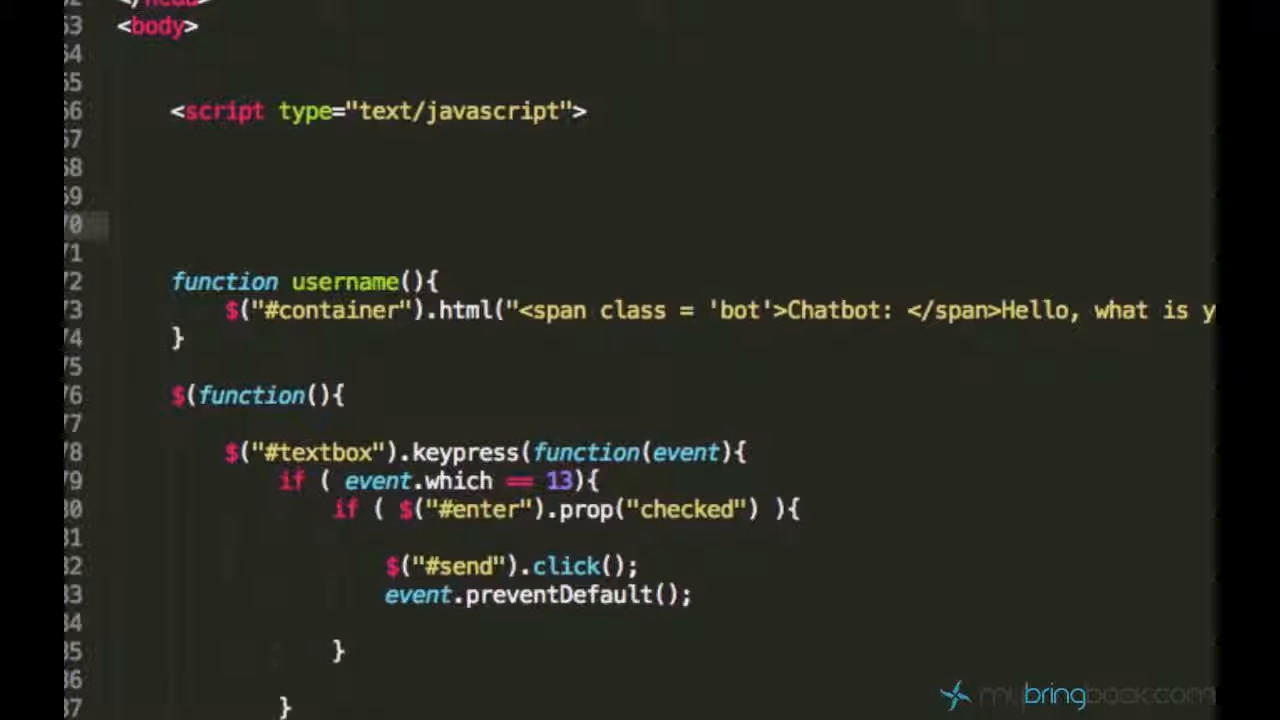
mouse_move(383, 414)
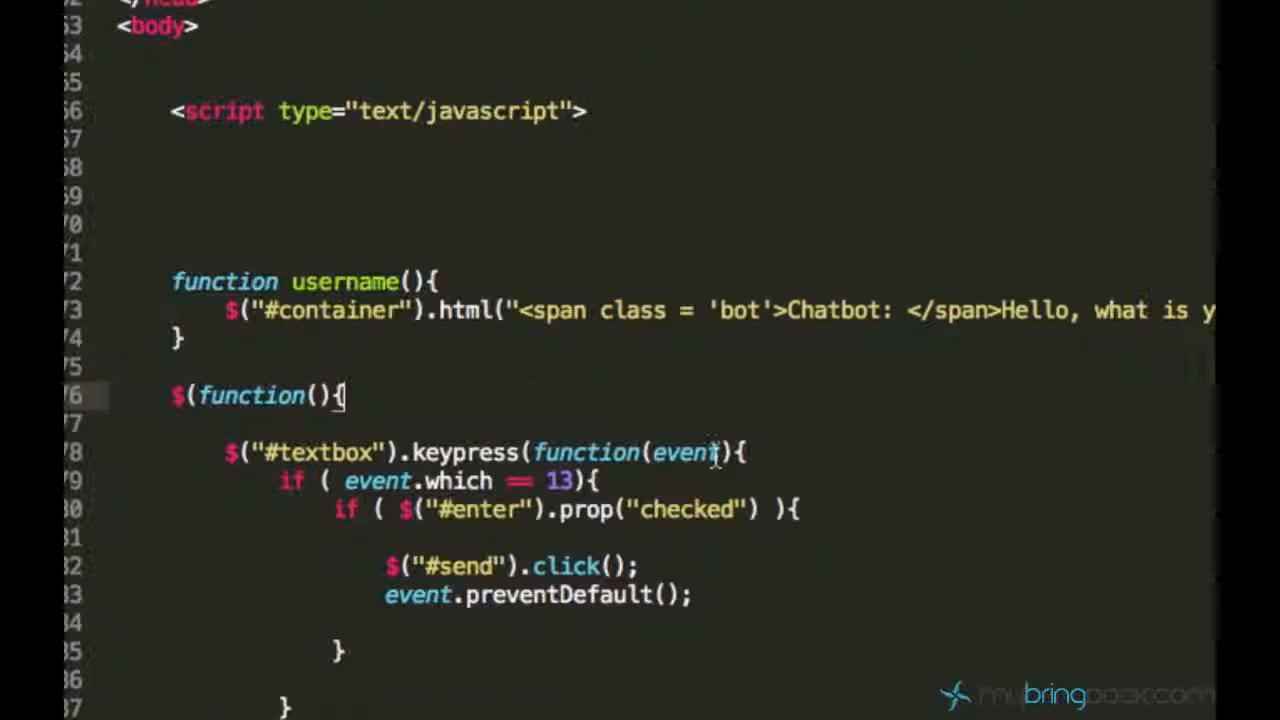
- Call username(); inside $(function(){ before the keypress handler
scroll("down", 3)
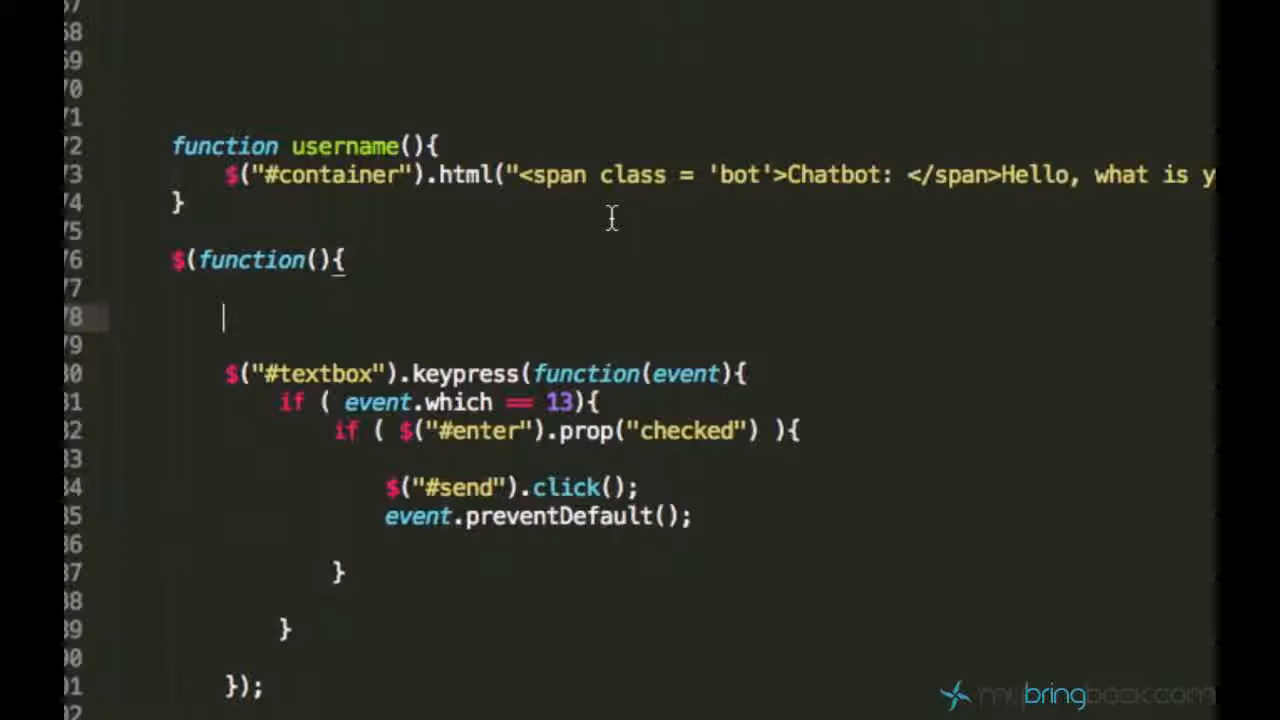
type("username")
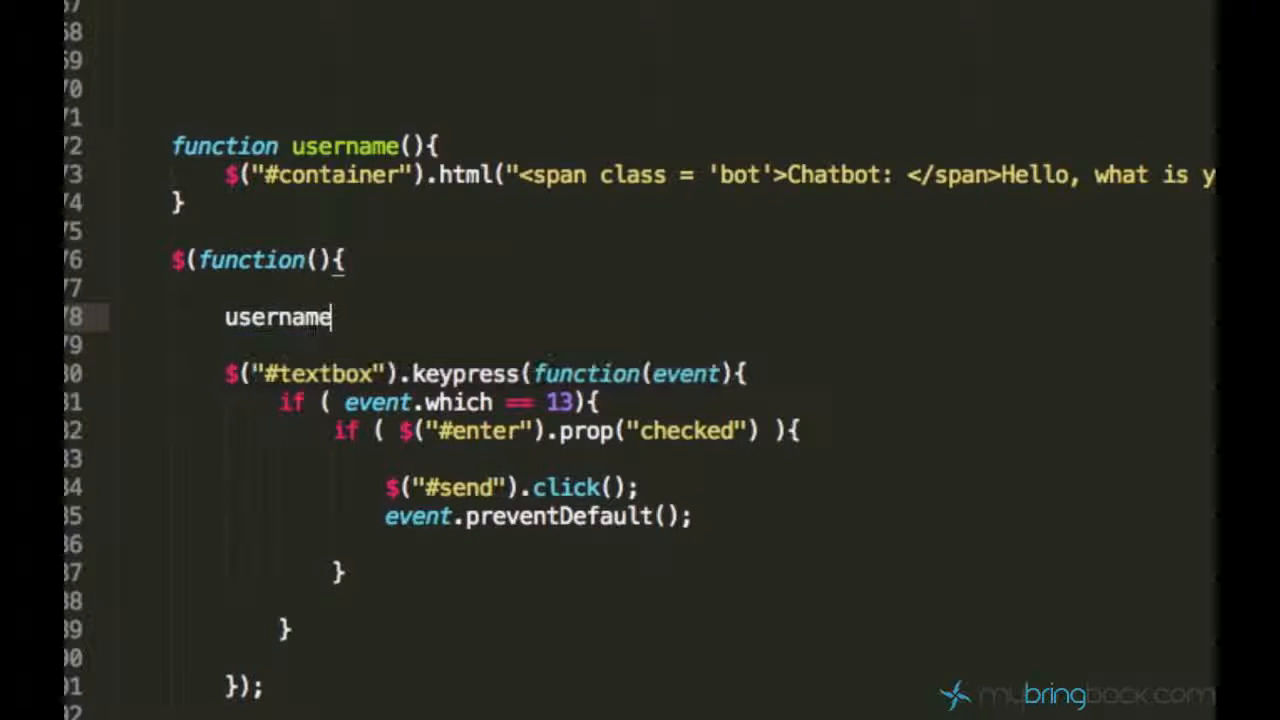
type("();")
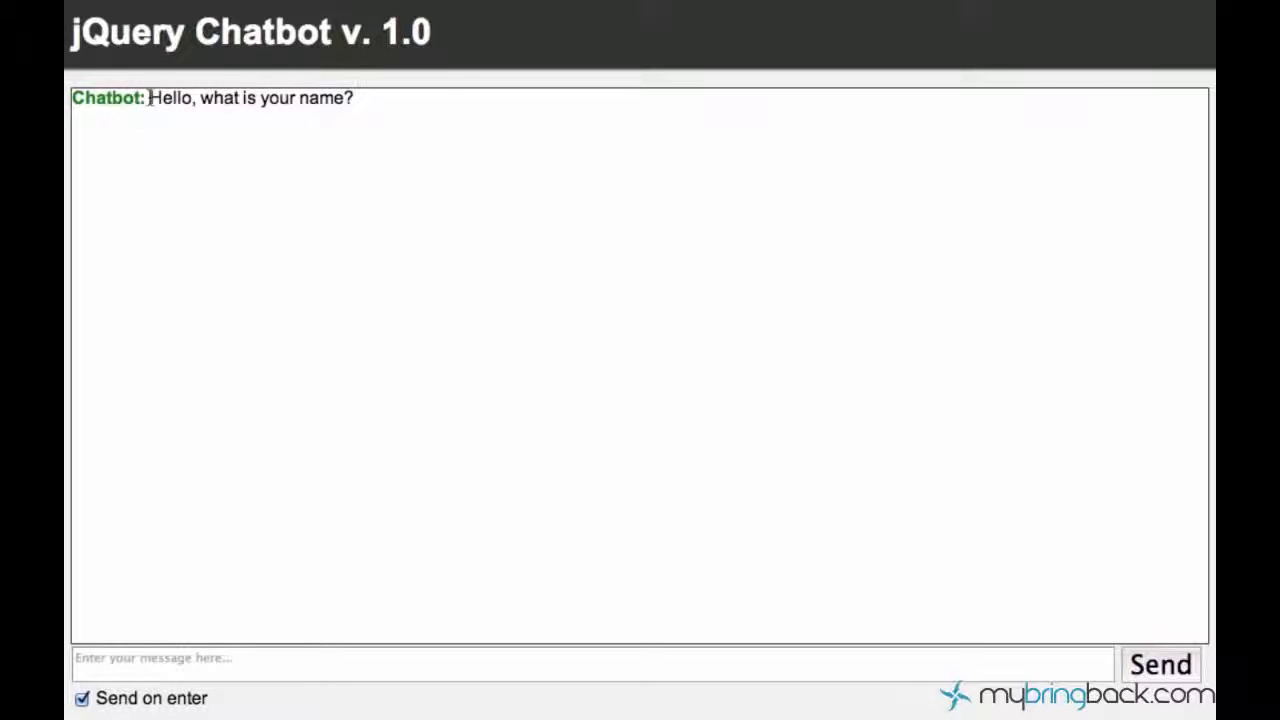
mouse_move(419, 168)
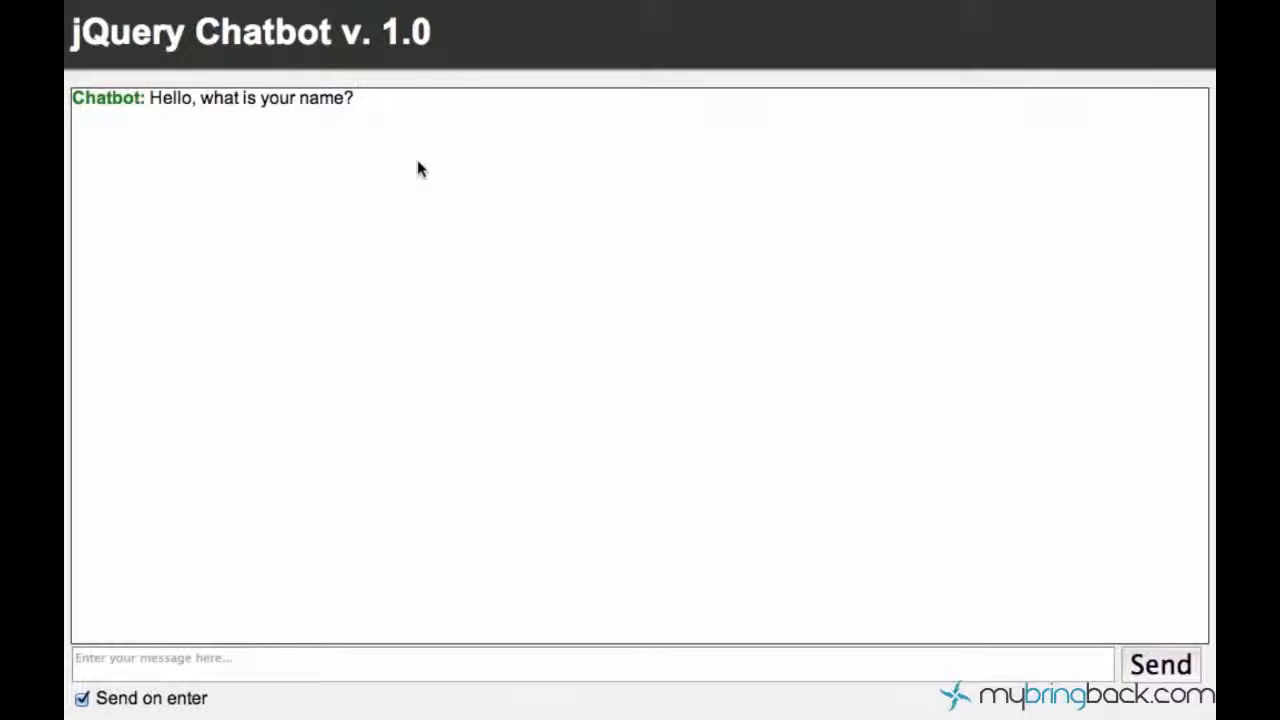
mouse_move(548, 401)
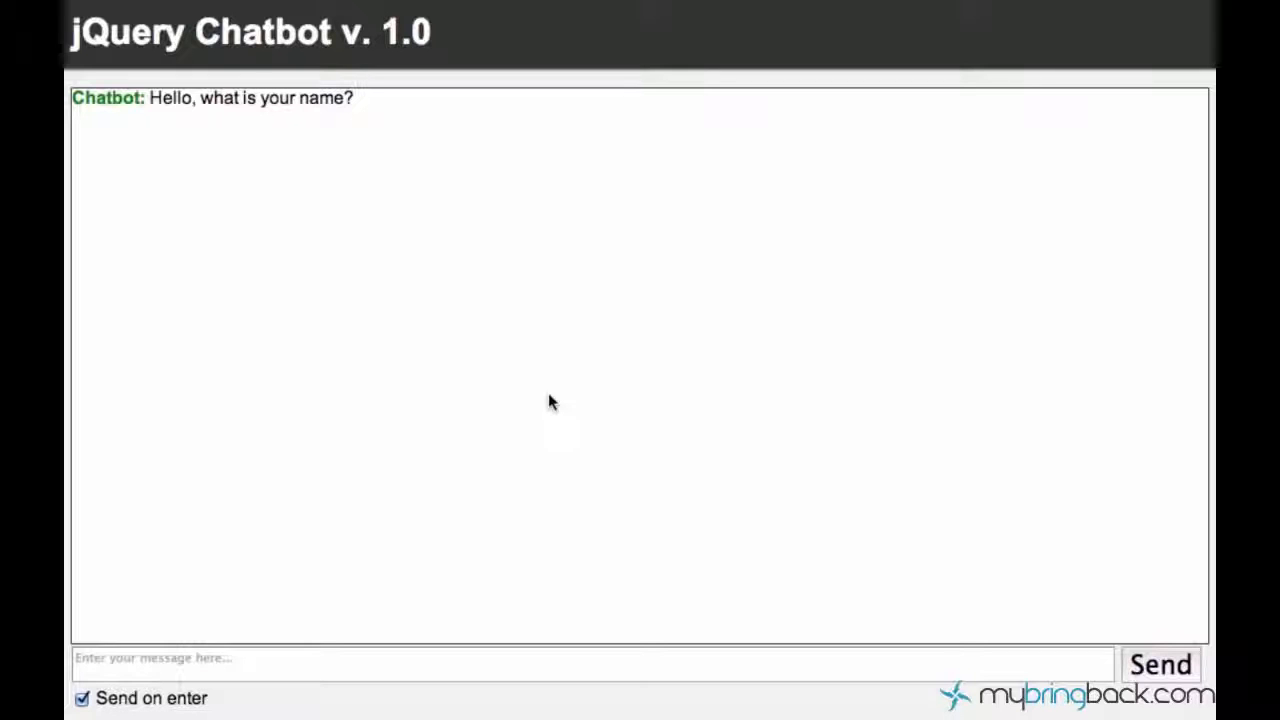